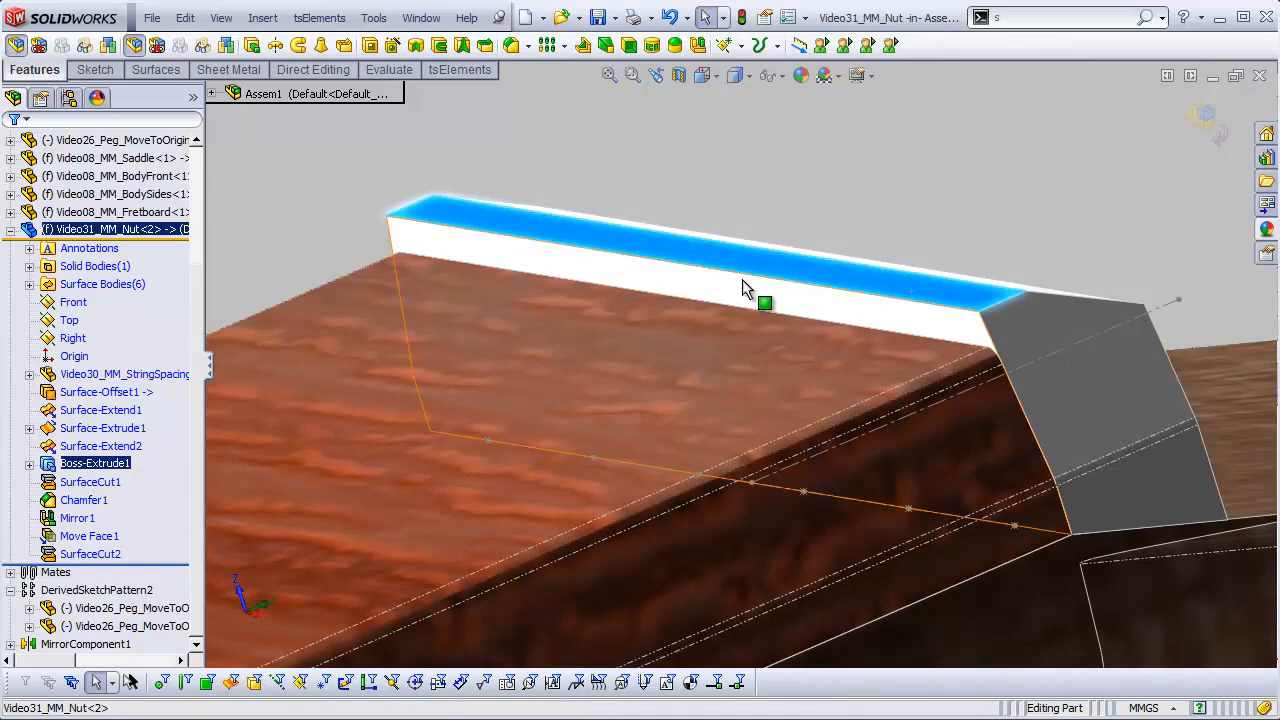
{"action": "mouse_move", "coordinate": [876, 300]}
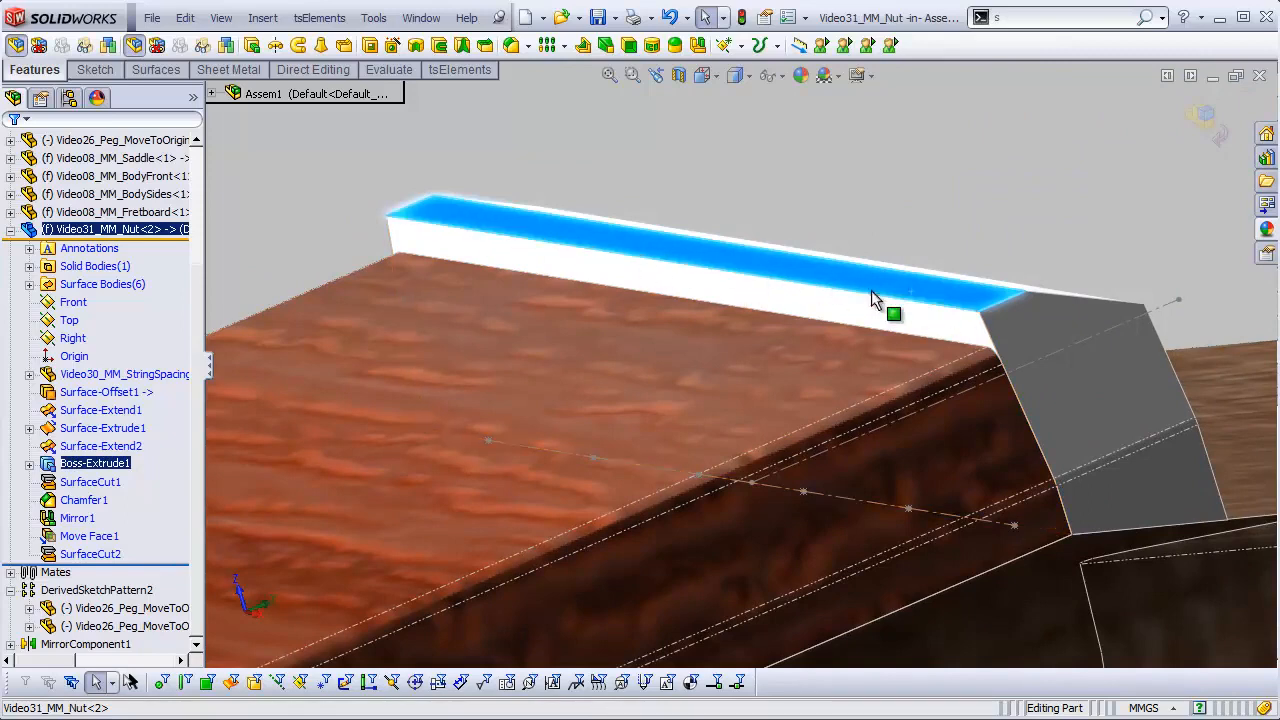
{"action": "mouse_move", "coordinate": [958, 244]}
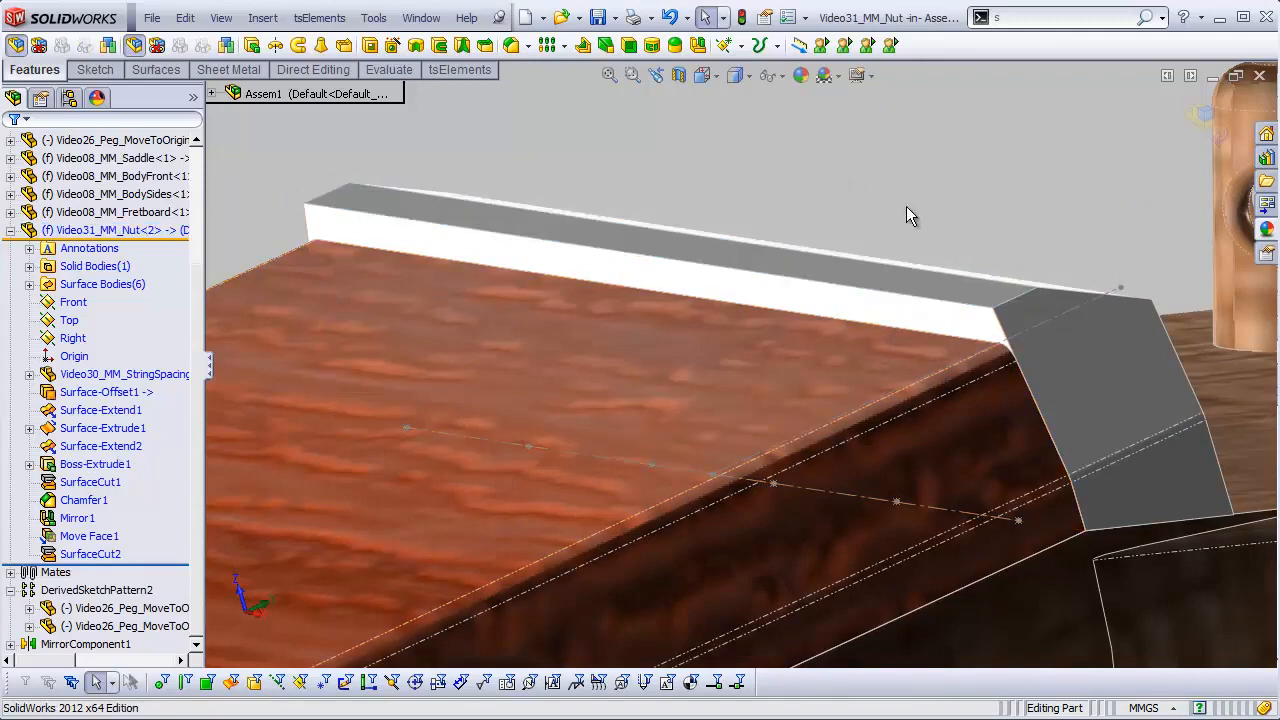
{"action": "mouse_move", "coordinate": [920, 284]}
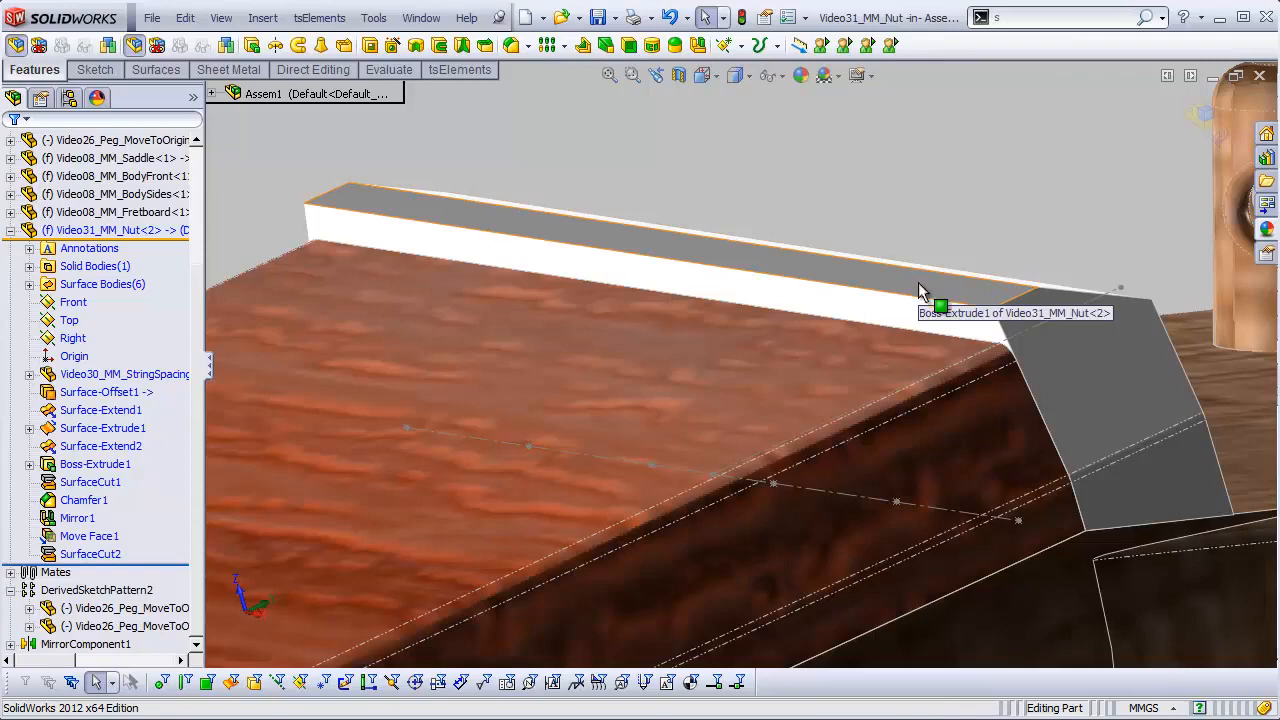
{"action": "mouse_move", "coordinate": [888, 244]}
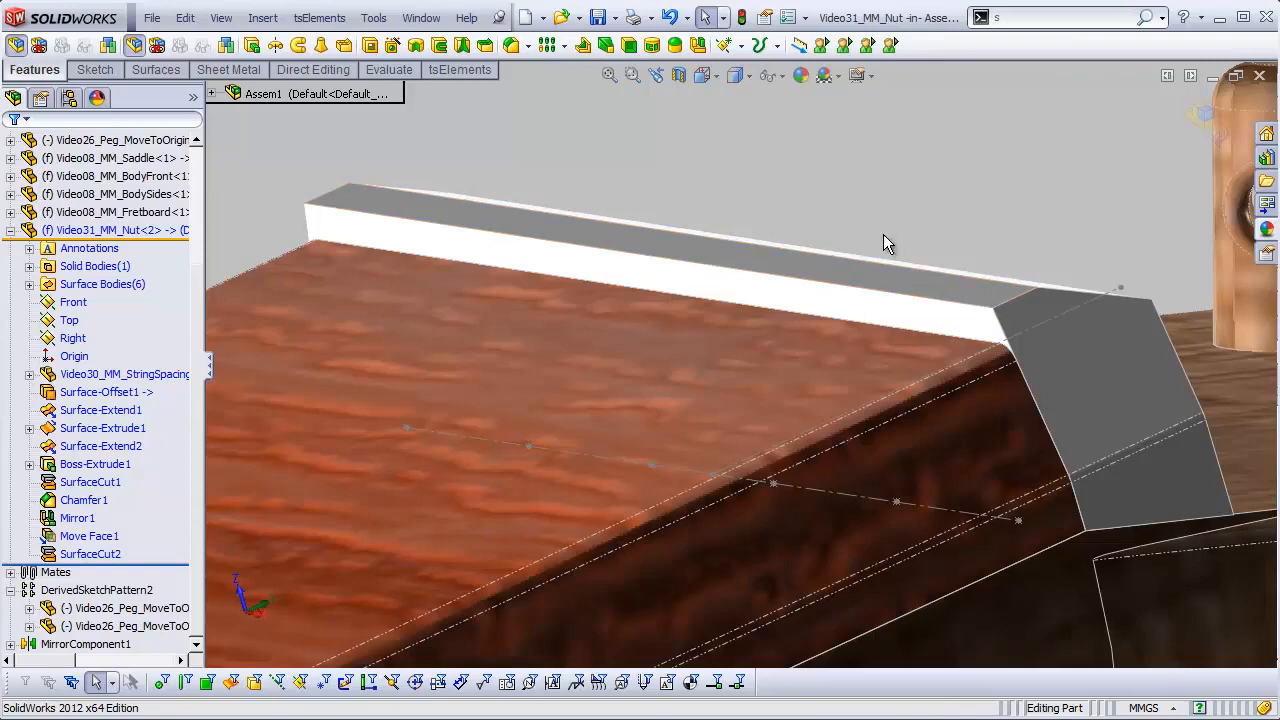
{"action": "mouse_move", "coordinate": [904, 284]}
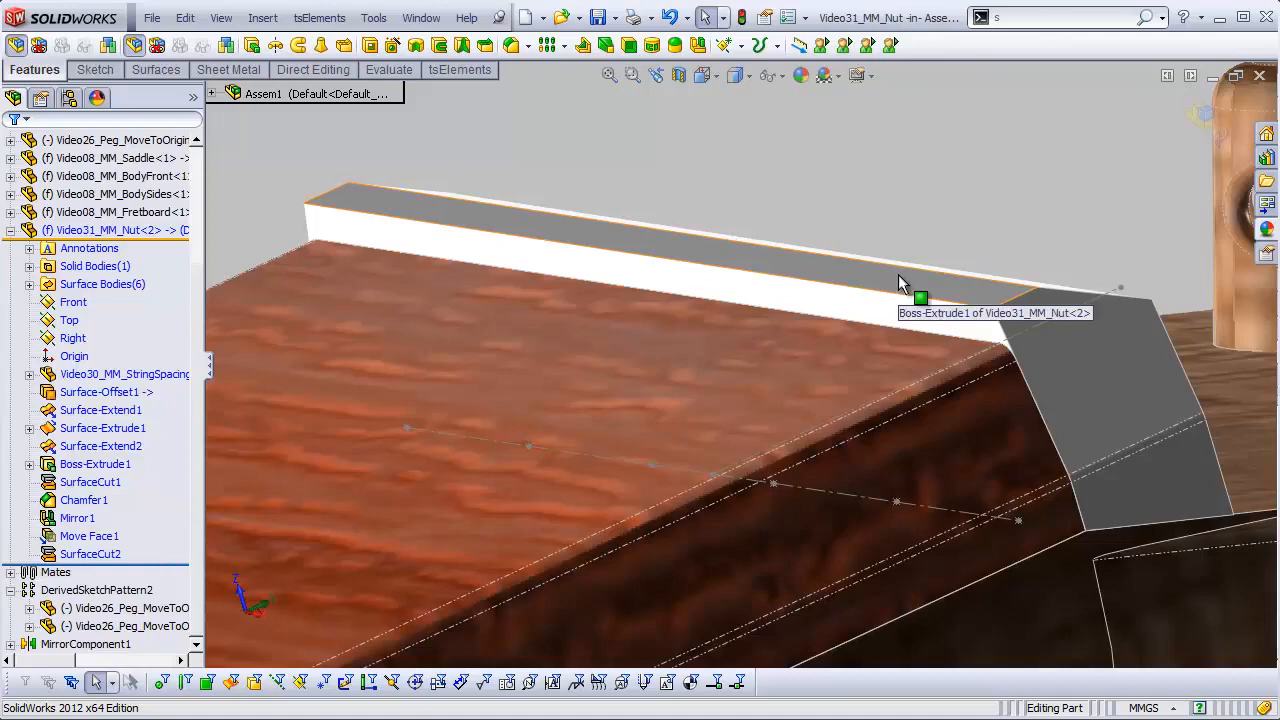
{"action": "mouse_move", "coordinate": [636, 176]}
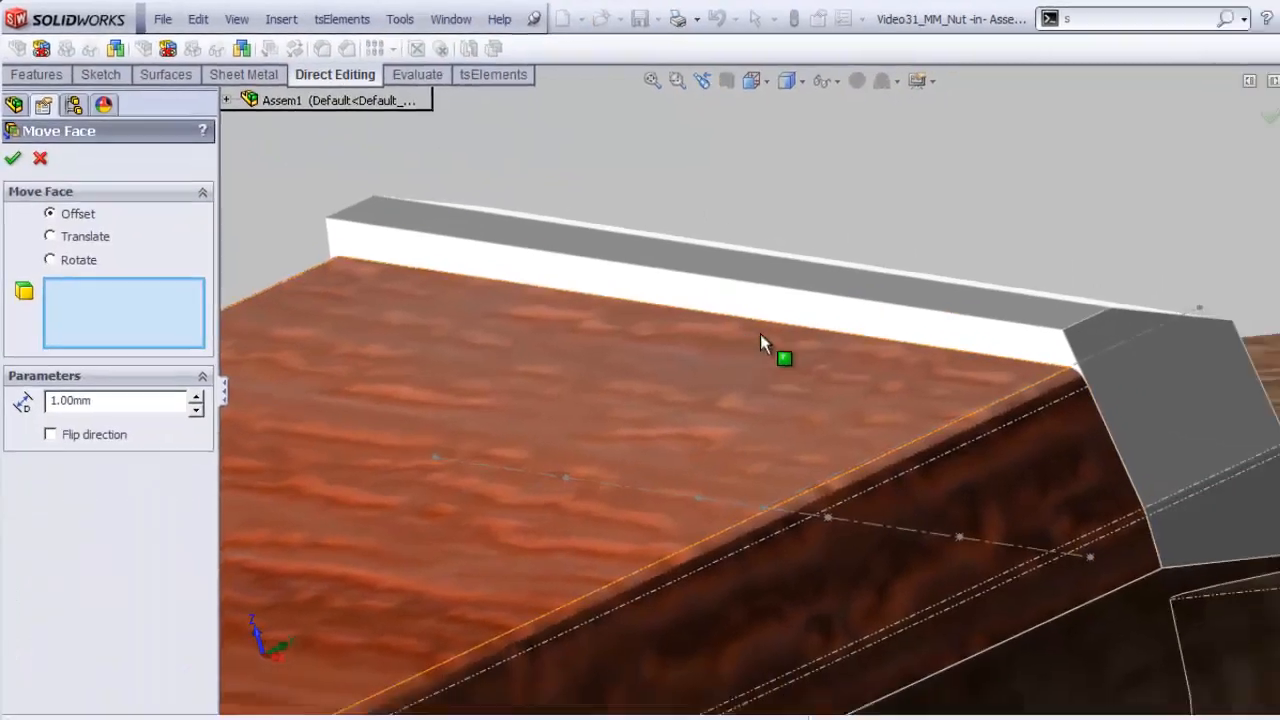
Offset the nut's top face up 1 mm and fillet its top edge at 0.4 mm.
{"action": "left_click", "coordinate": [784, 356]}
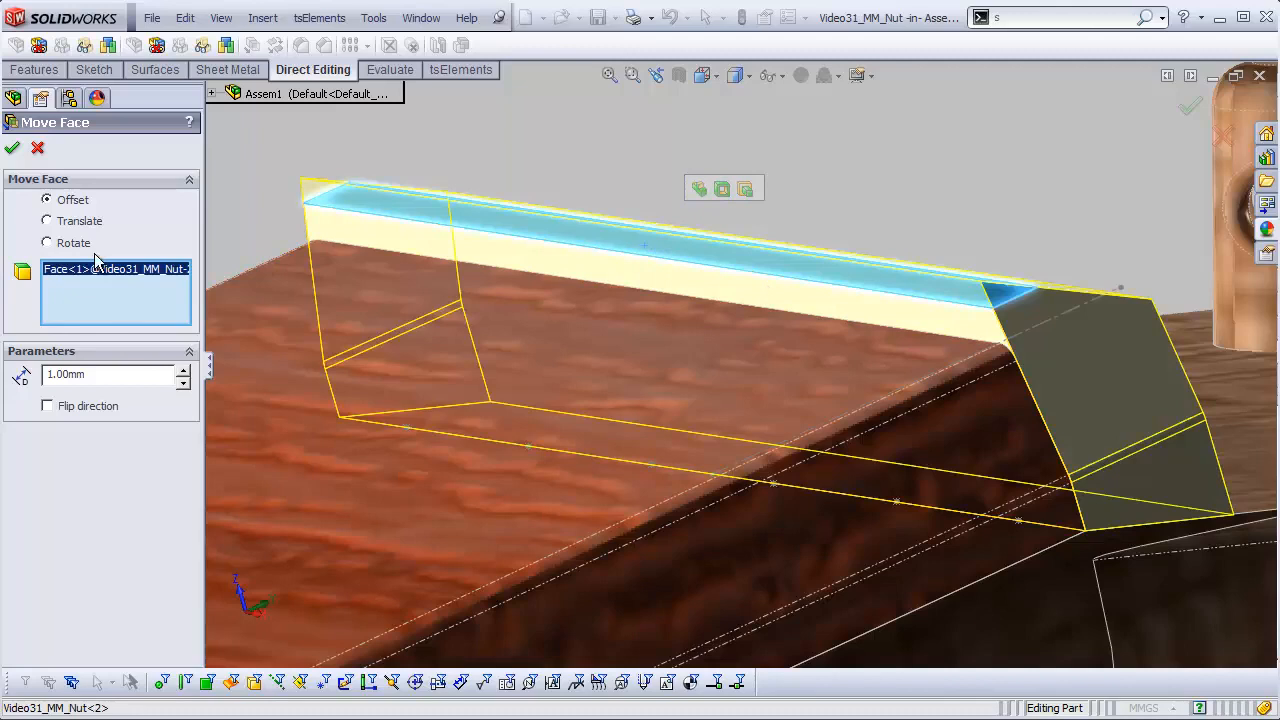
{"action": "mouse_move", "coordinate": [962, 238]}
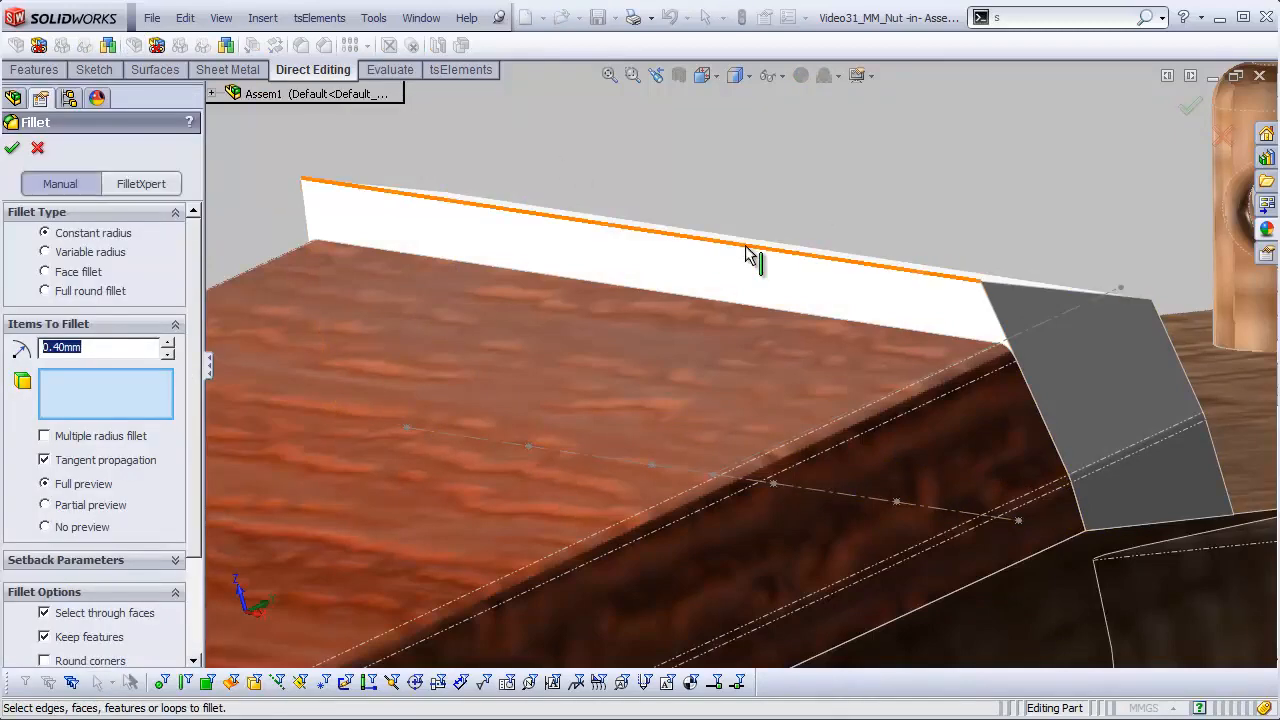
{"action": "left_click", "coordinate": [750, 256]}
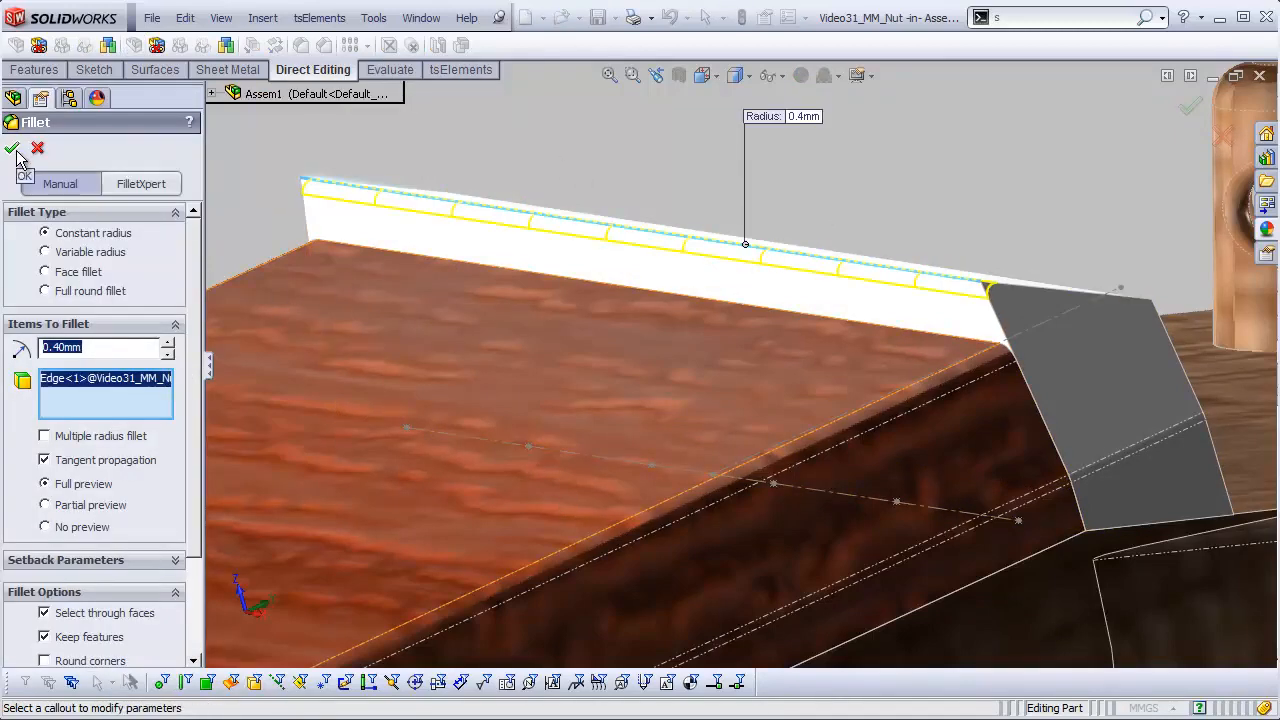
{"action": "left_click", "coordinate": [12, 148]}
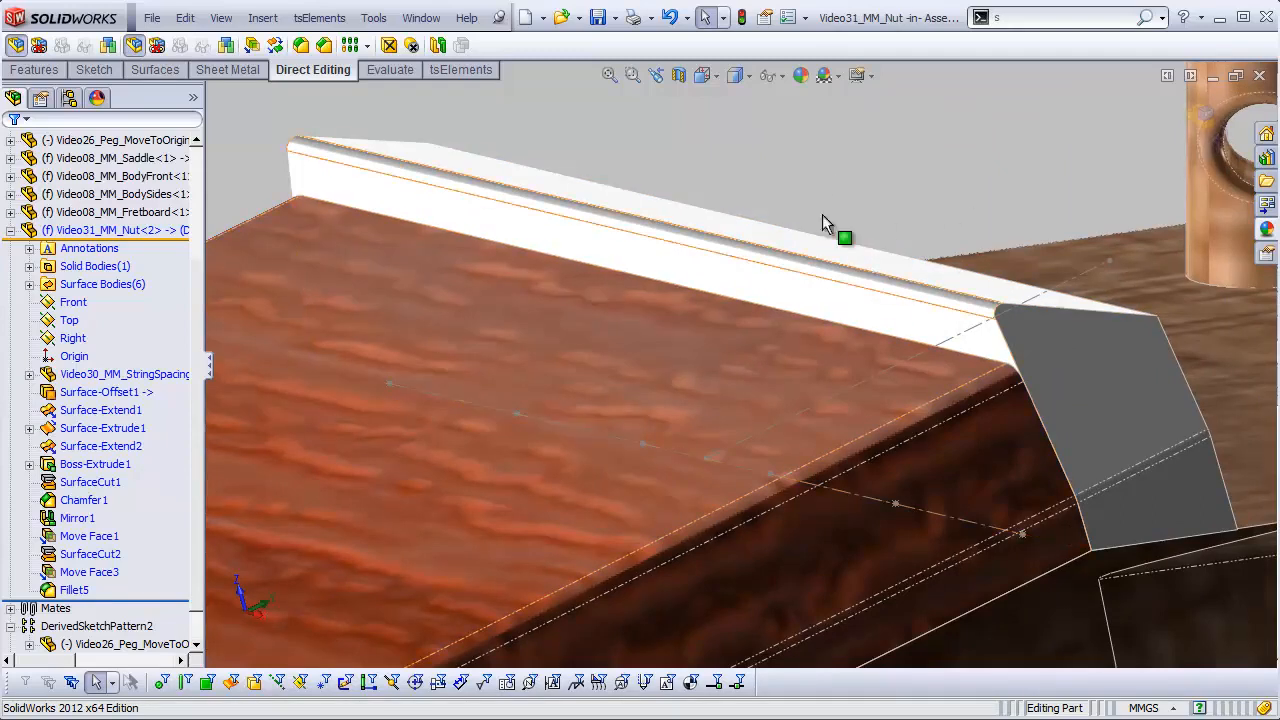
Start a front-plane sketch with a notch rectangle and a vertical centreline through it.
{"action": "left_click", "coordinate": [72, 302]}
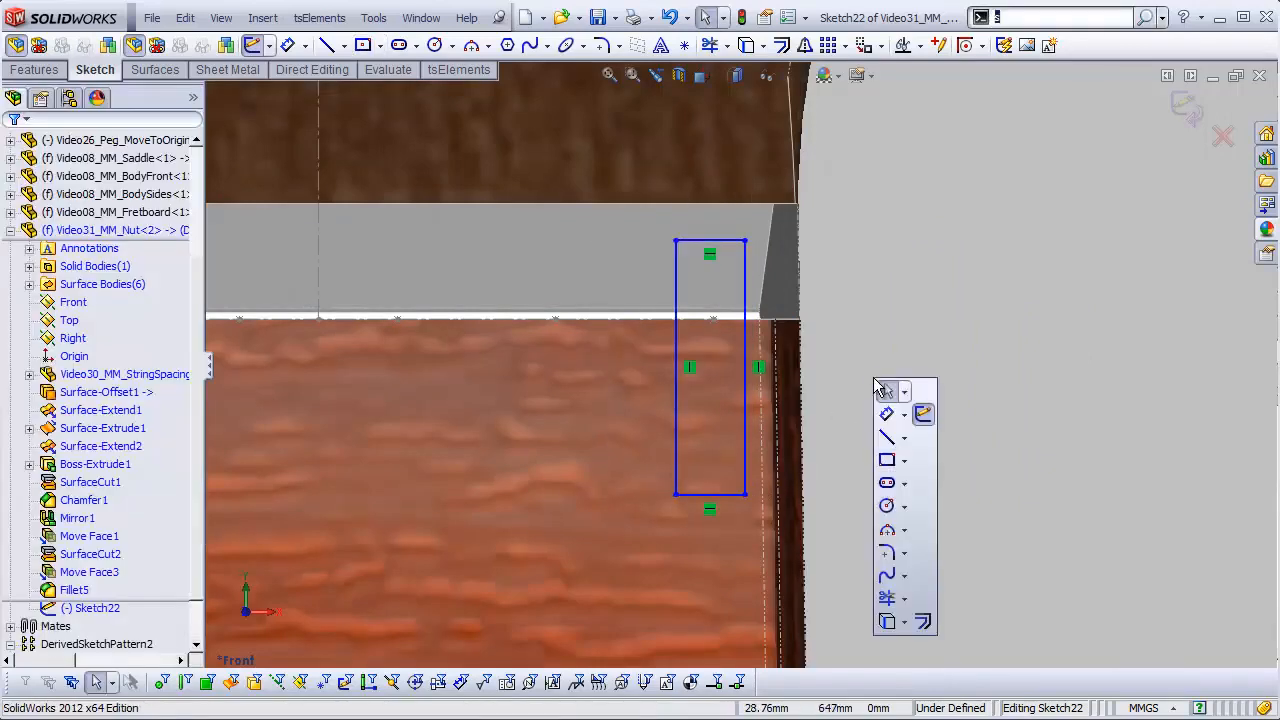
{"action": "left_click", "coordinate": [904, 438]}
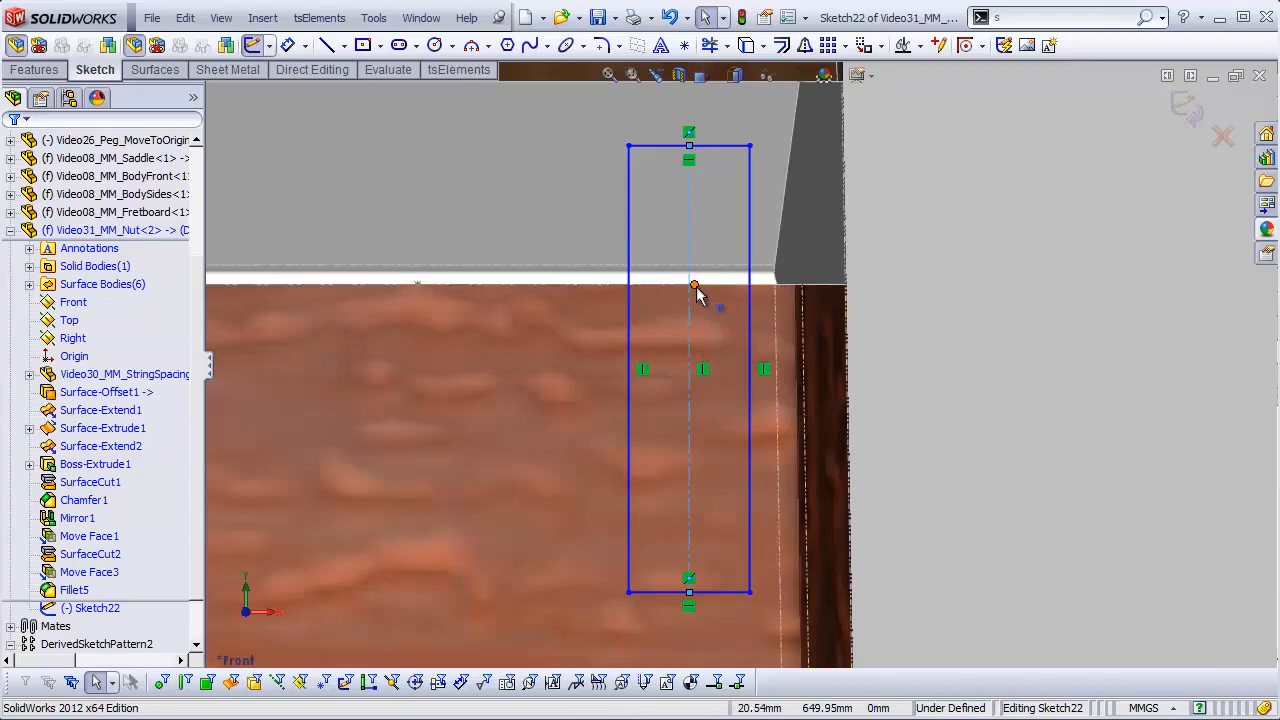
{"action": "left_click", "coordinate": [694, 286]}
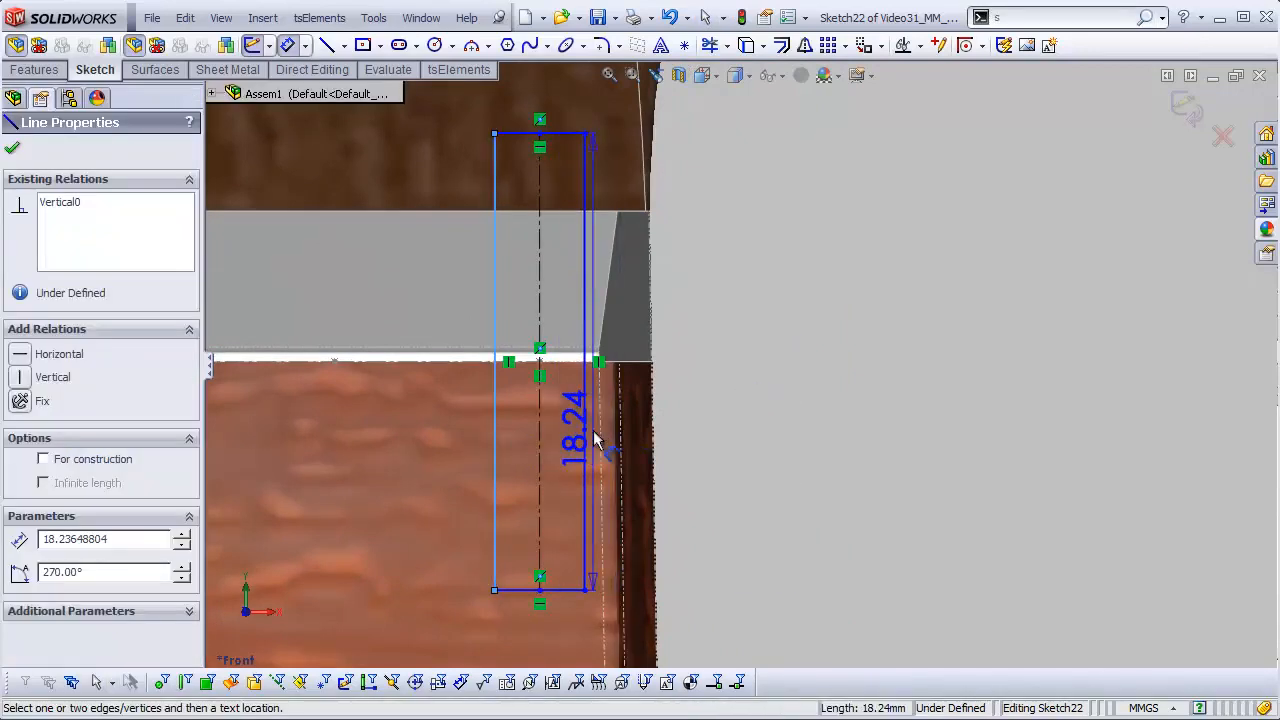
Add a Smart Dimension for the notch rectangle's width and enter its value.
{"action": "left_click", "coordinate": [596, 440]}
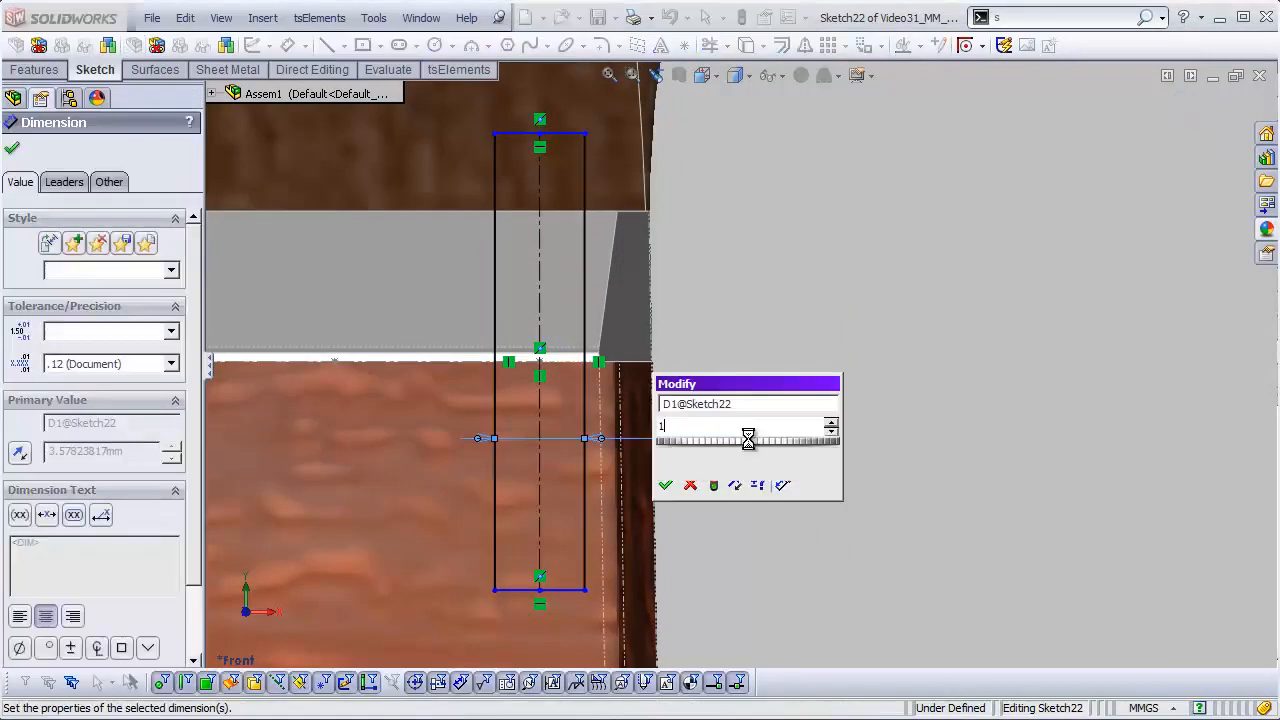
{"action": "left_click", "coordinate": [664, 486]}
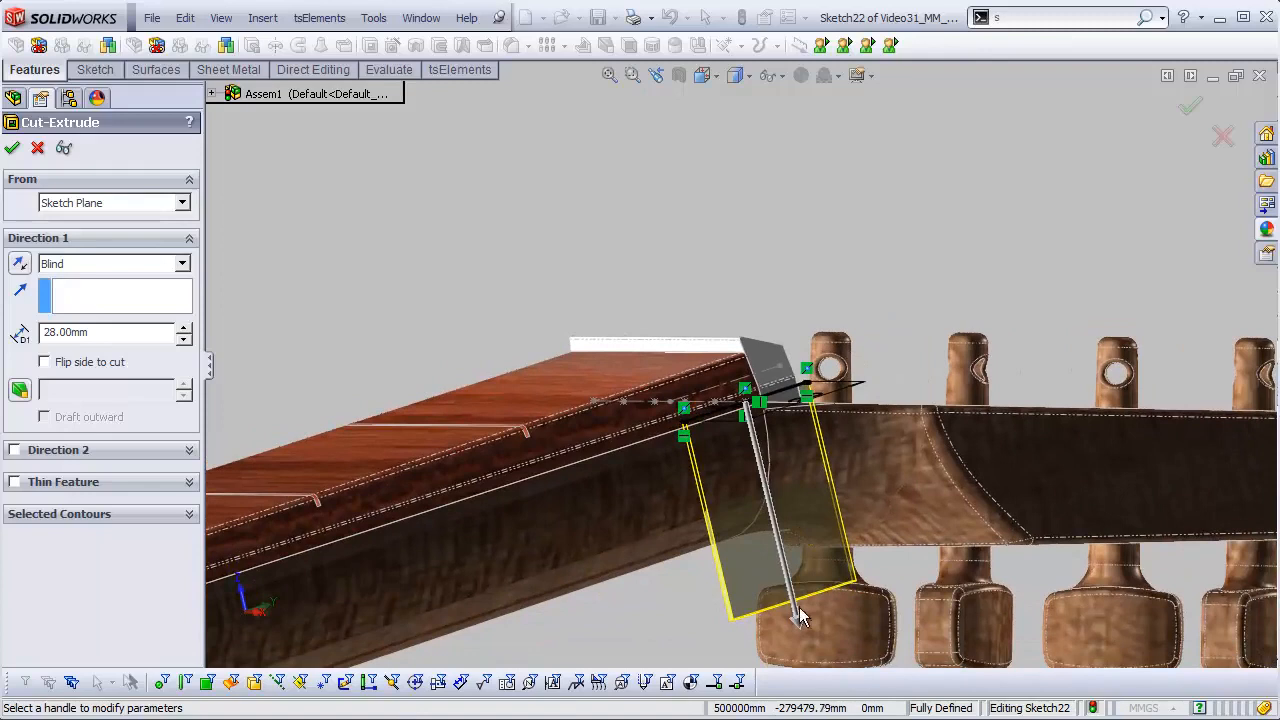
Start the notch cut at a 40 mm offset from the sketch with a 33 mm blind depth.
{"action": "left_click_drag", "start_coordinate": [800, 616], "coordinate": [808, 512]}
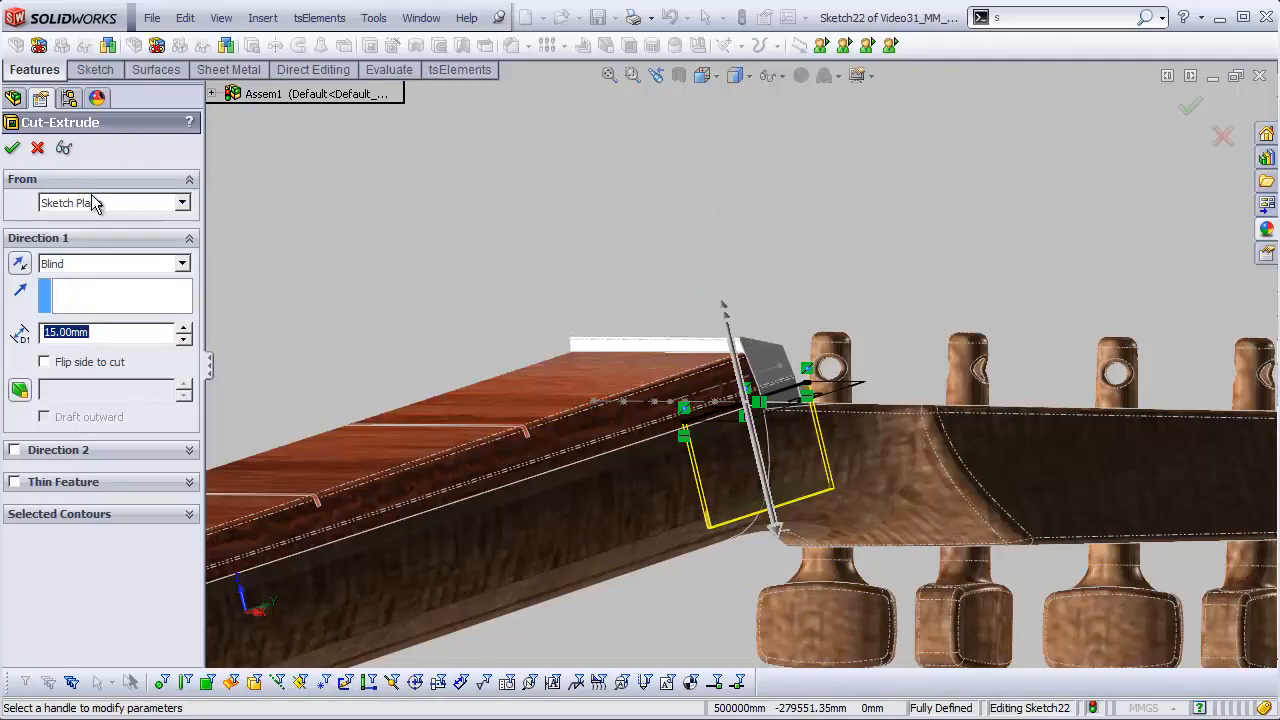
{"action": "left_click", "coordinate": [180, 204]}
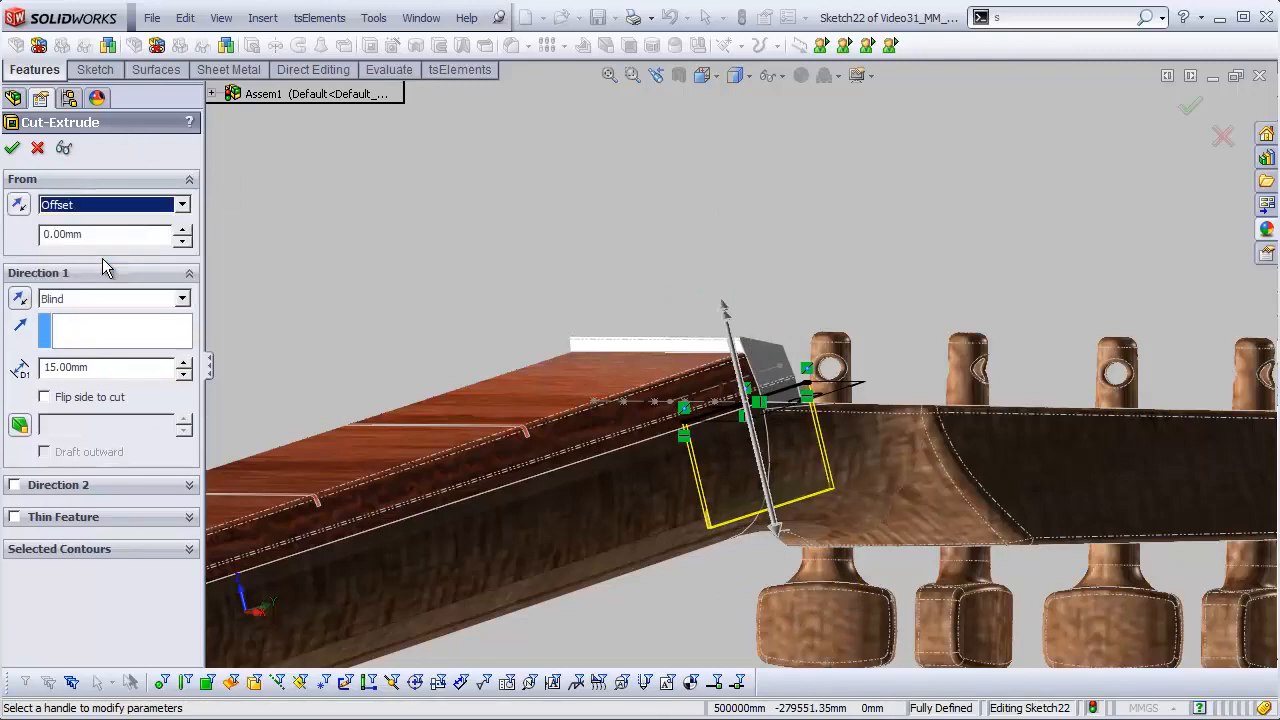
{"action": "left_click", "coordinate": [184, 228]}
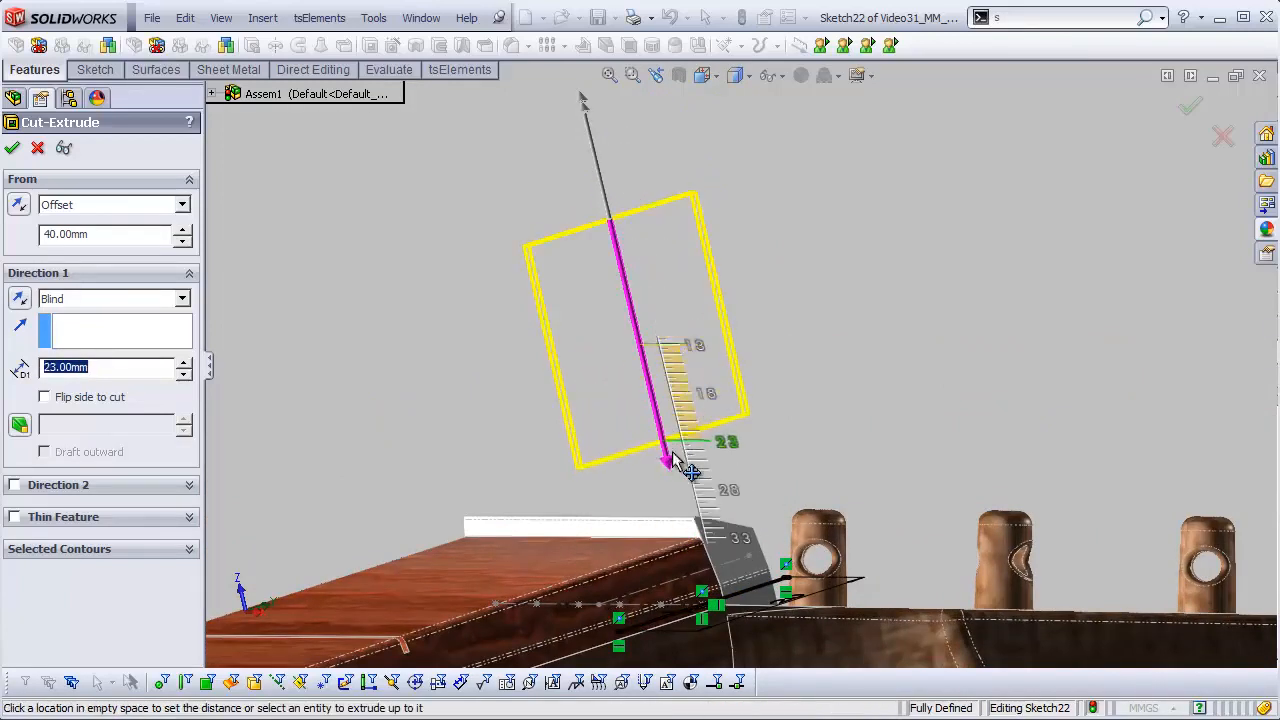
{"action": "left_click_drag", "start_coordinate": [664, 460], "coordinate": [700, 580]}
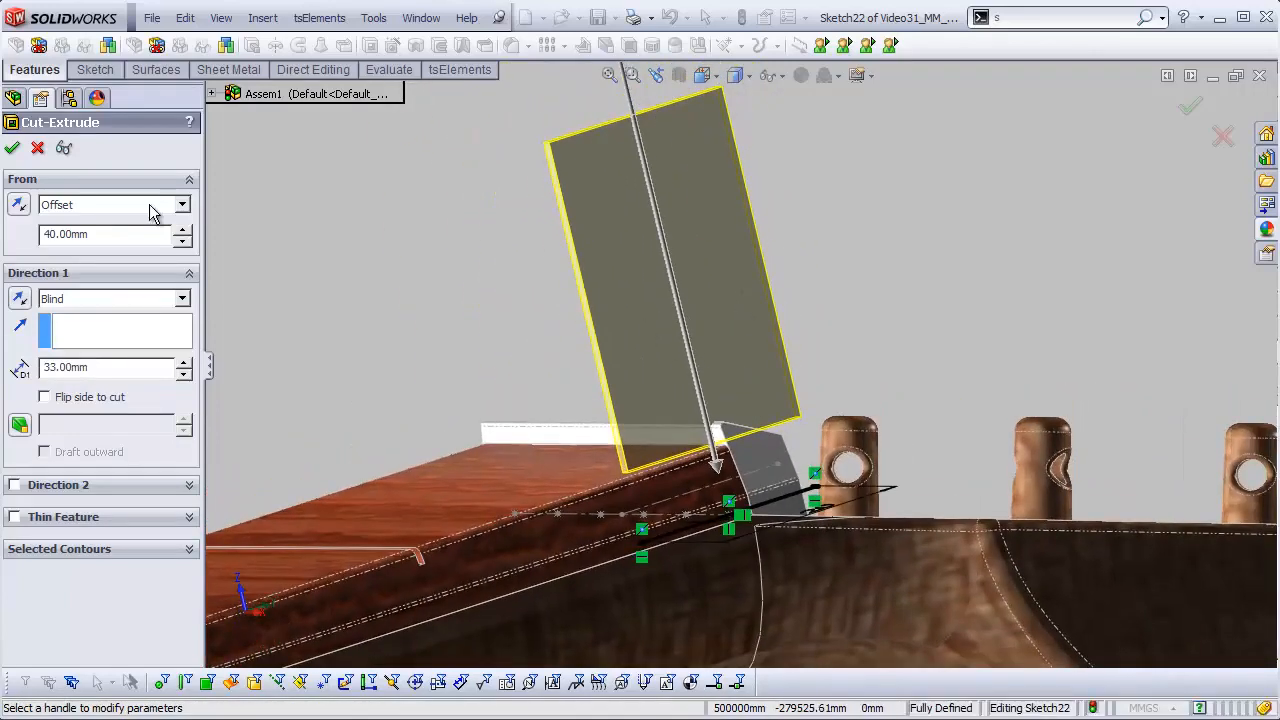
{"action": "left_click", "coordinate": [180, 298]}
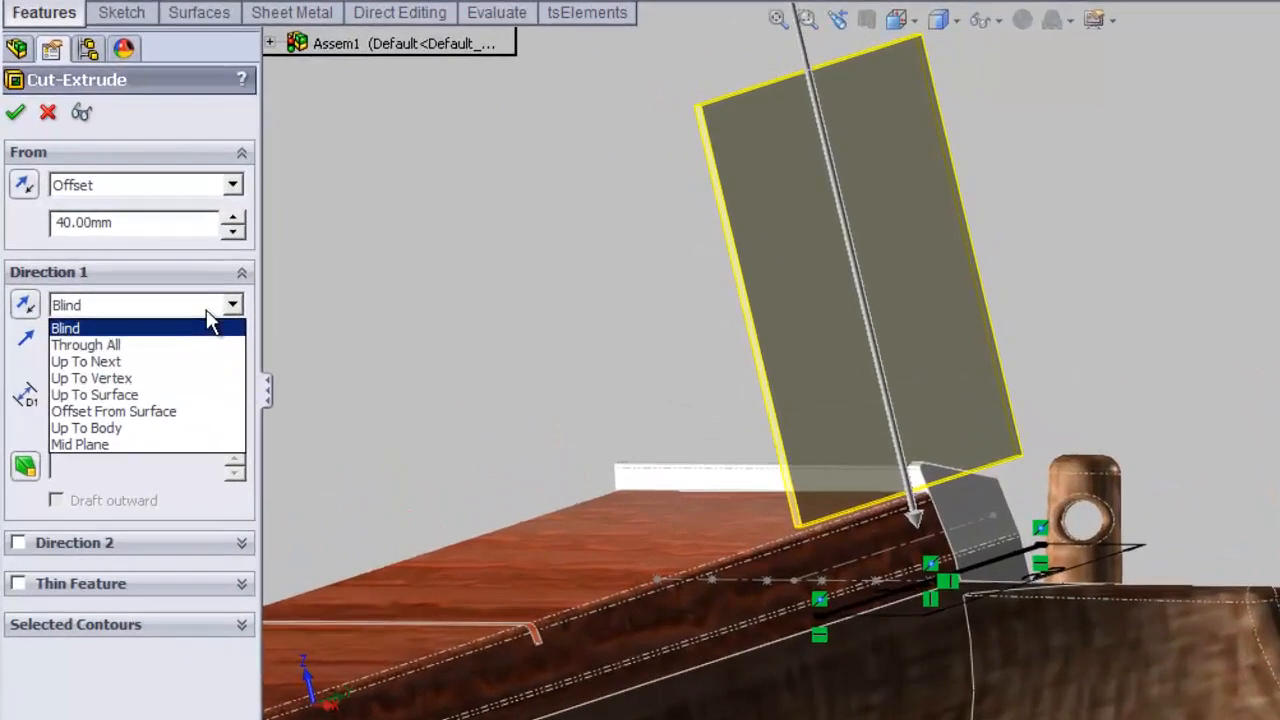
End the cut Up To Surface on the reference surface extrude and accept it.
{"action": "left_click", "coordinate": [94, 394]}
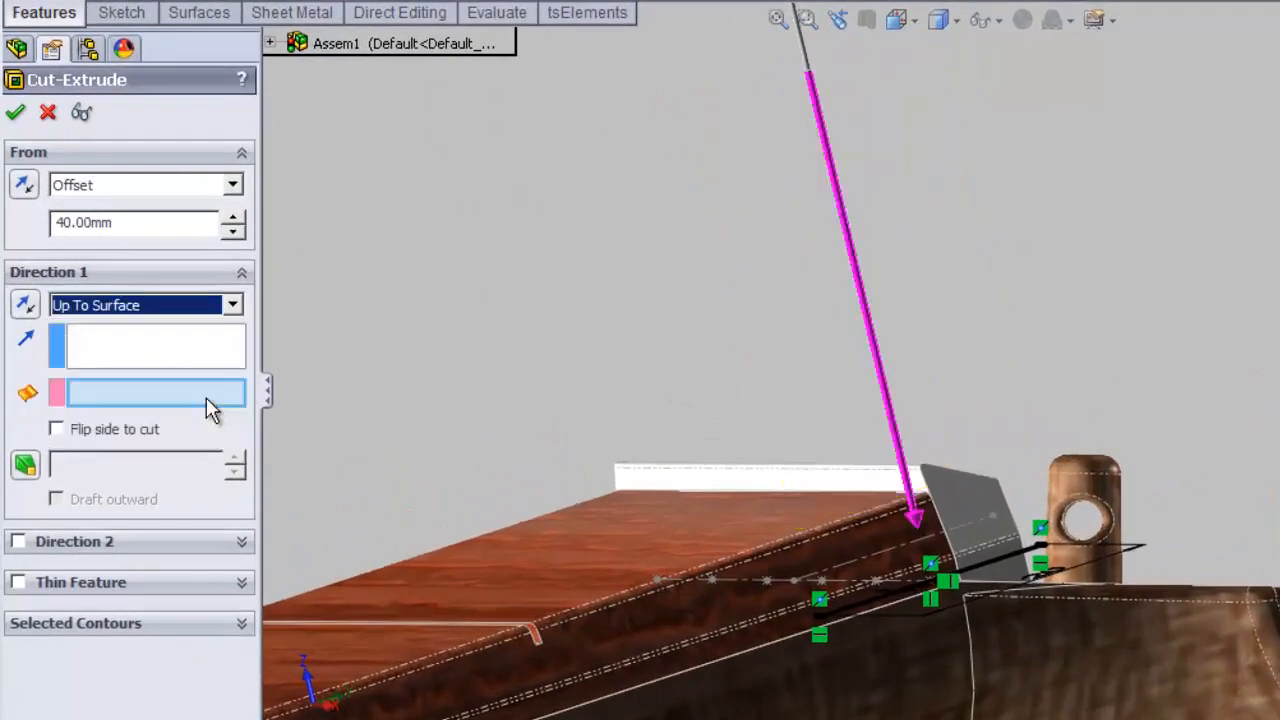
{"action": "left_click", "coordinate": [270, 44]}
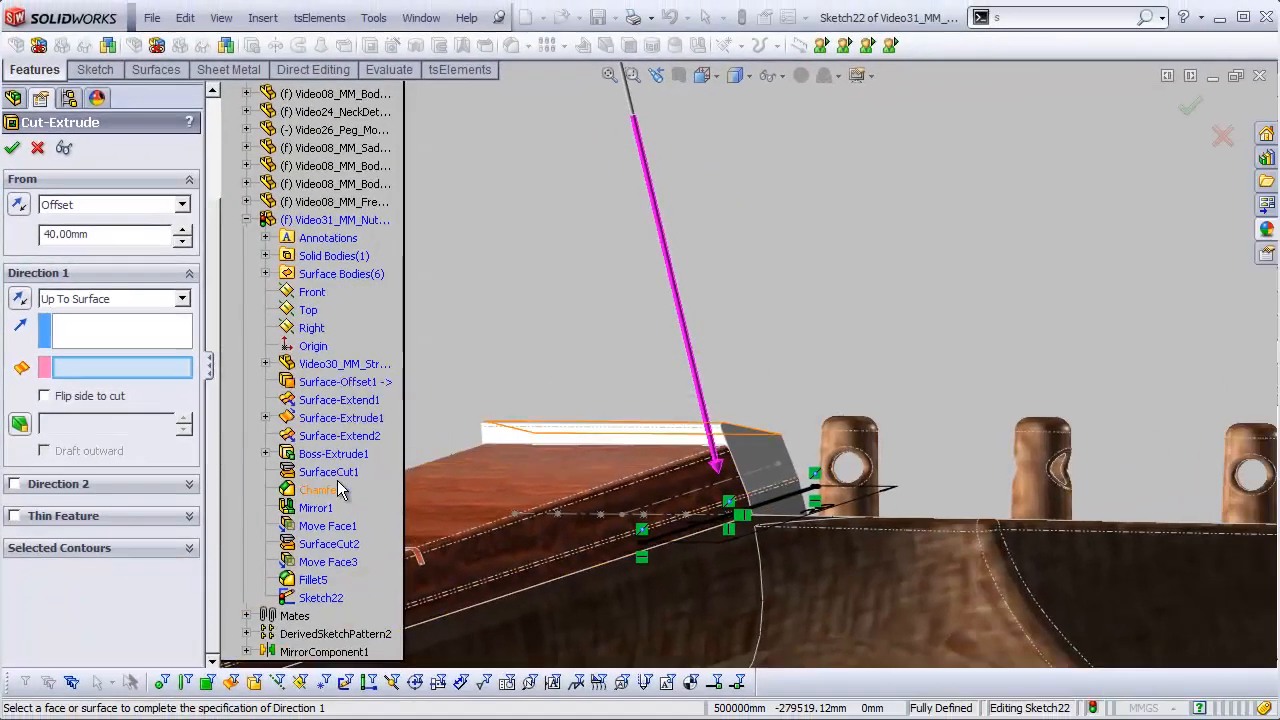
{"action": "left_click", "coordinate": [266, 272]}
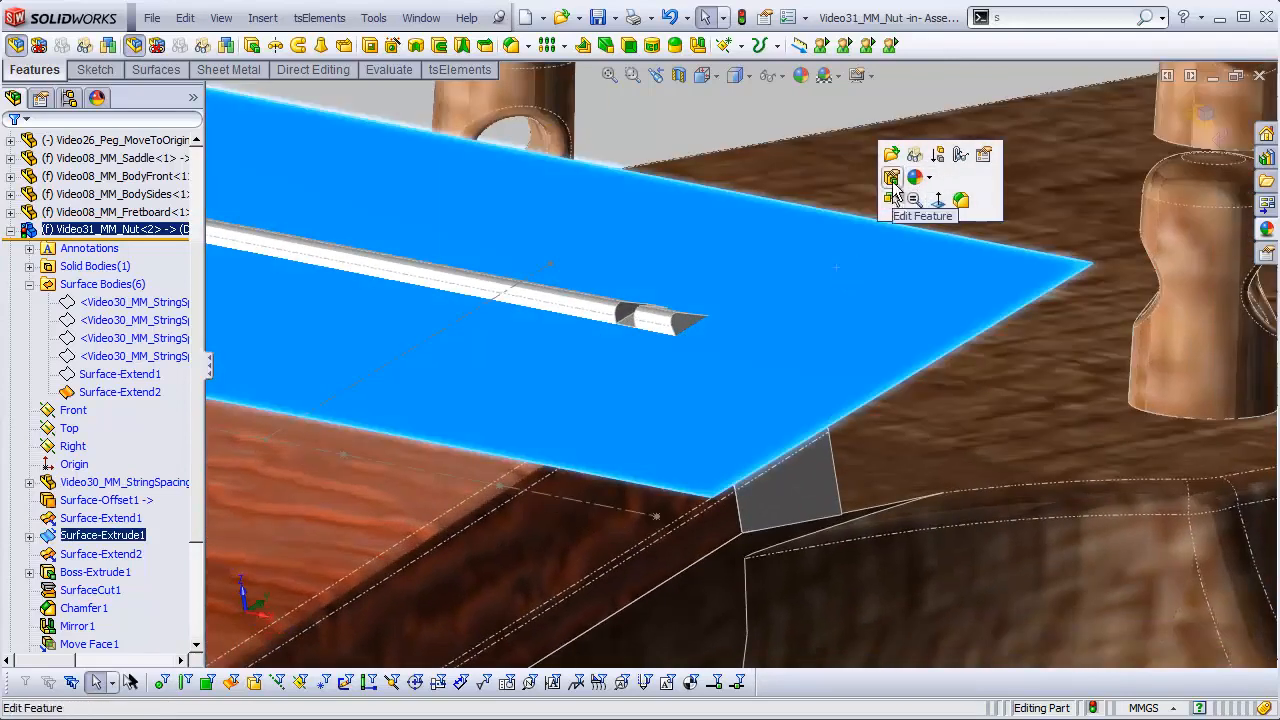
{"action": "left_click", "coordinate": [120, 390]}
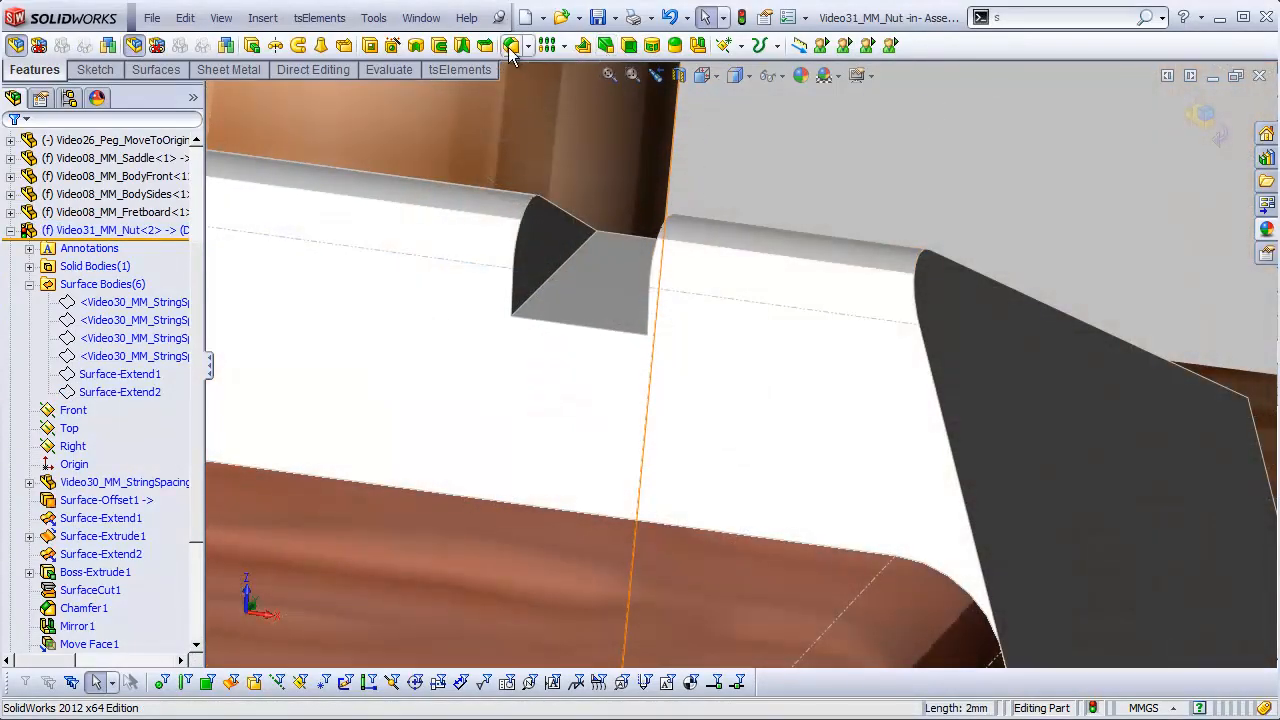
Hide the reference surface extrude to reveal the single cut notch.
{"action": "left_click", "coordinate": [512, 44]}
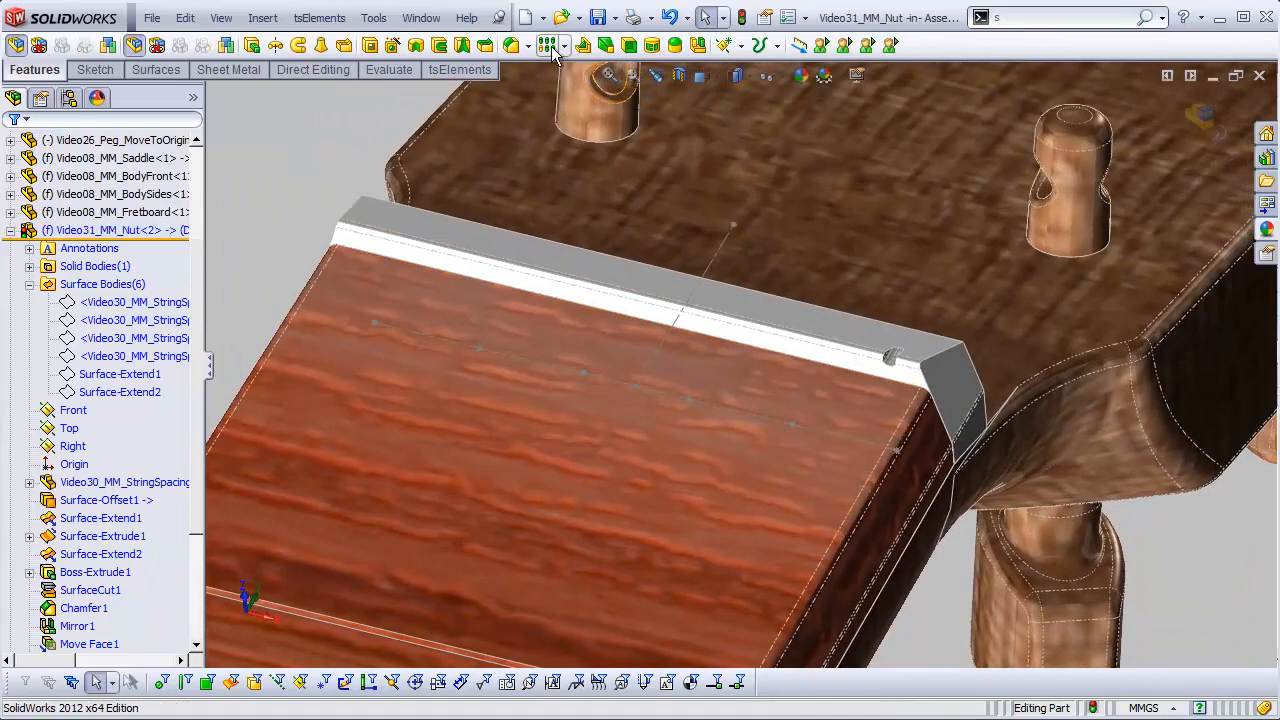
Use a Sketch Driven Pattern to repeat the notch cut at the six string positions.
{"action": "left_click", "coordinate": [548, 44]}
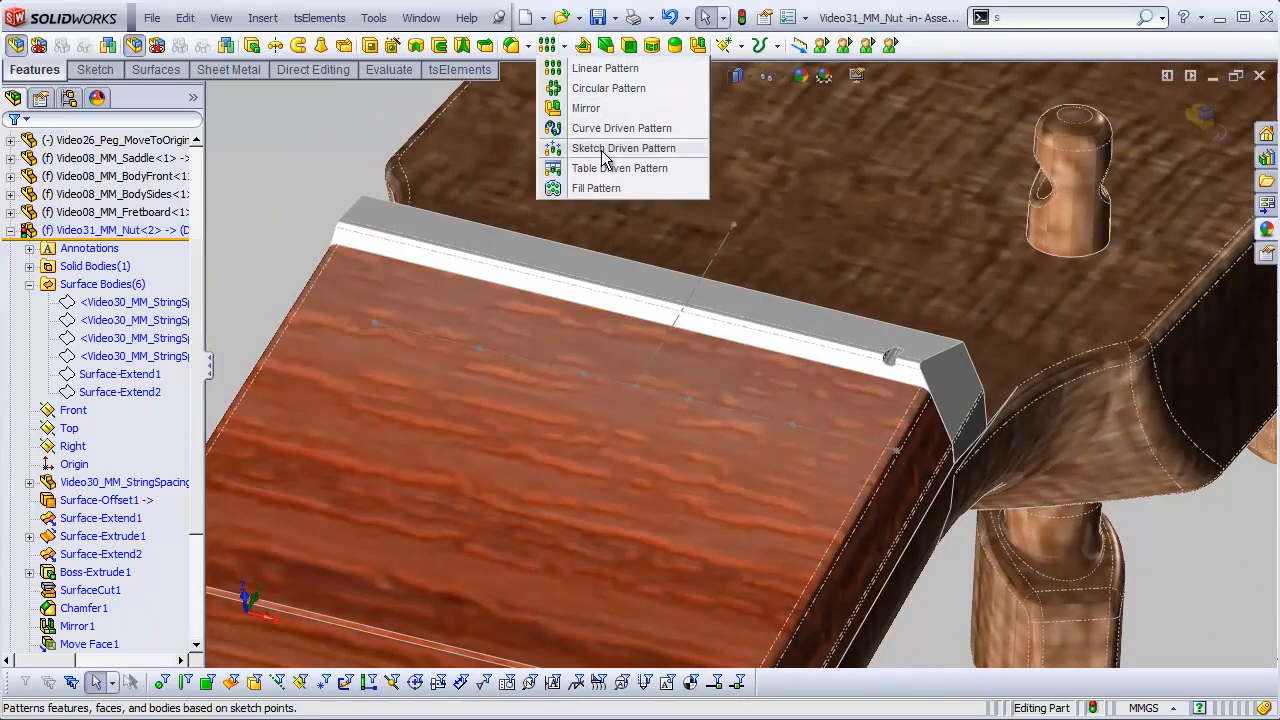
{"action": "left_click", "coordinate": [624, 148]}
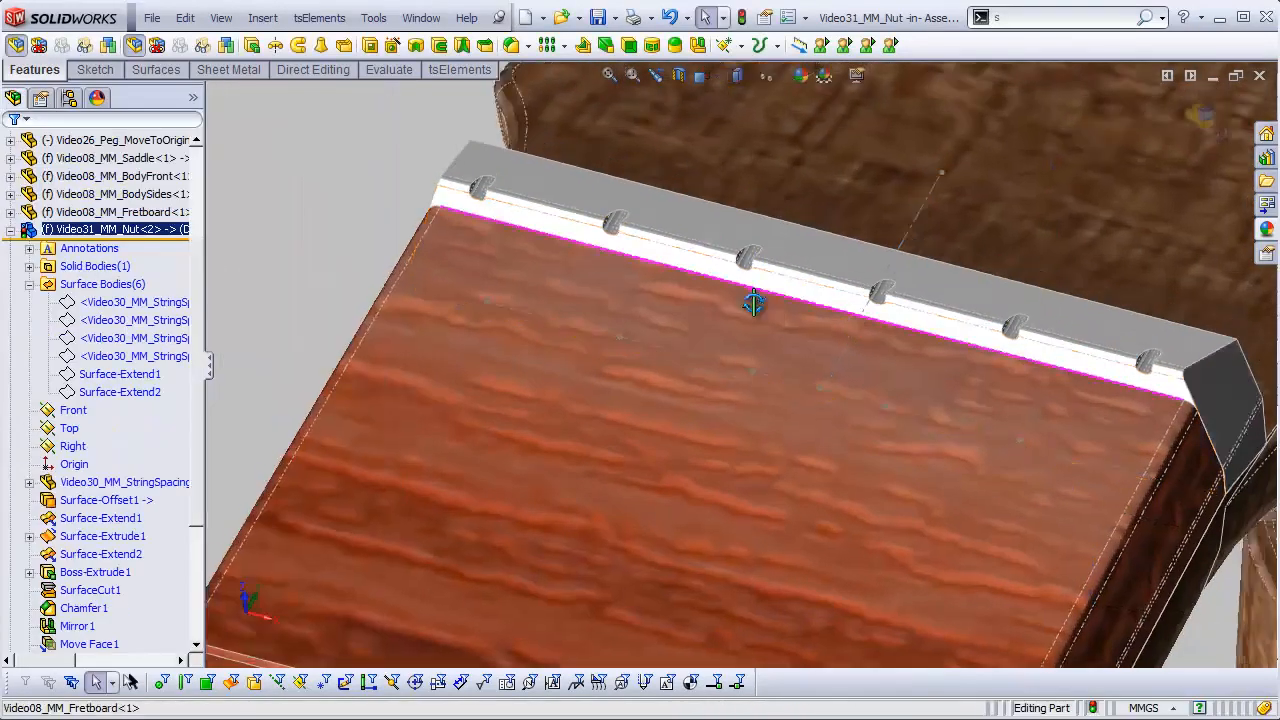
{"action": "left_click_drag", "start_coordinate": [752, 304], "coordinate": [810, 196]}
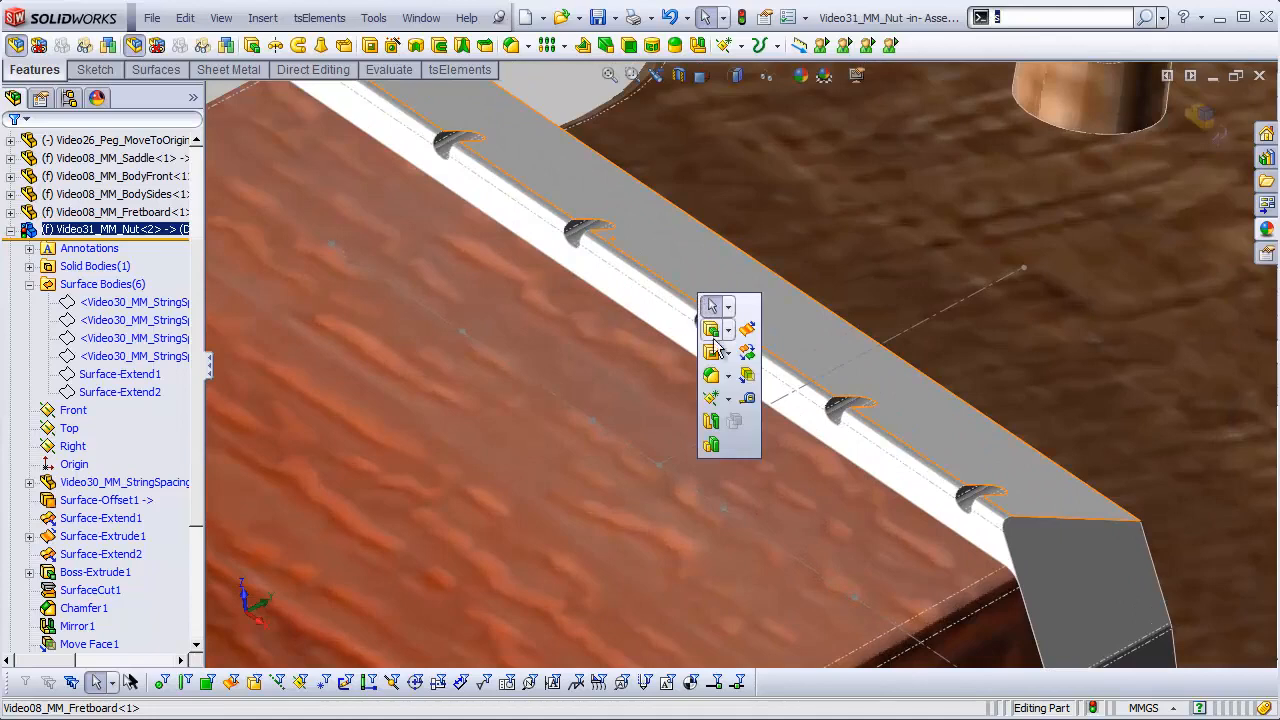
Start a 0.4 mm constant-radius fillet and select several string-notch edges.
{"action": "left_click", "coordinate": [712, 330]}
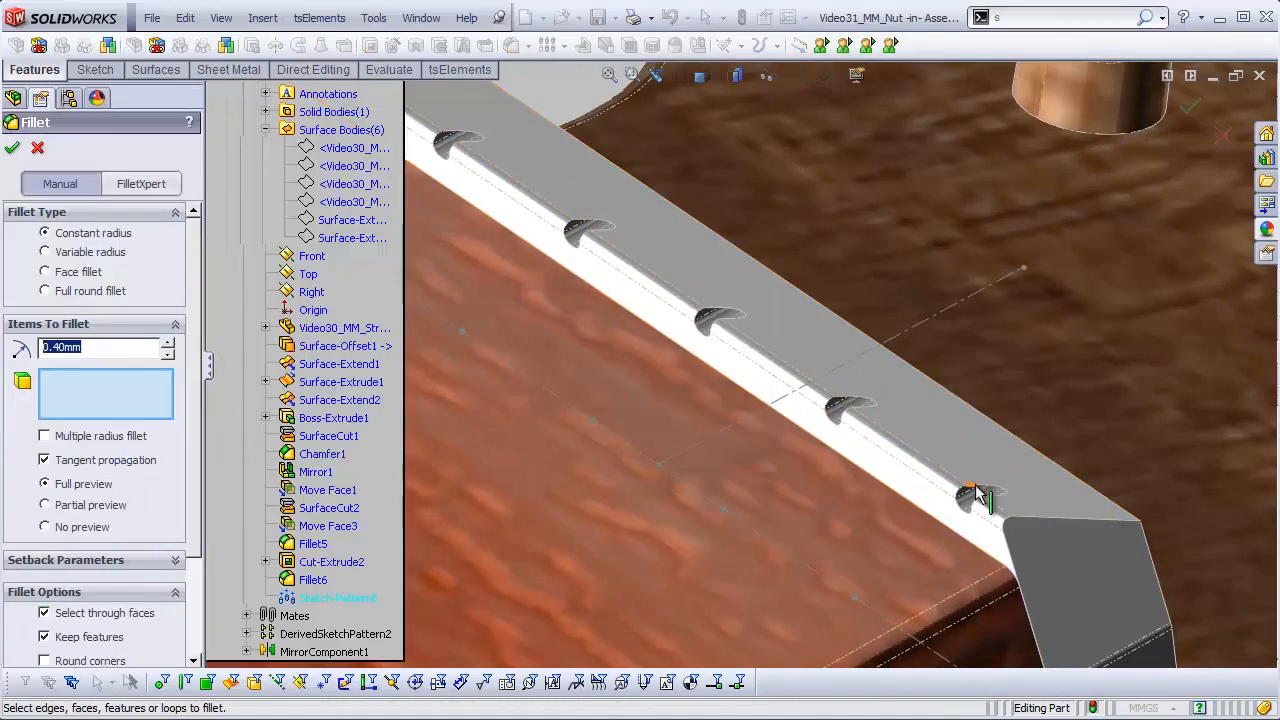
{"action": "left_click", "coordinate": [976, 496]}
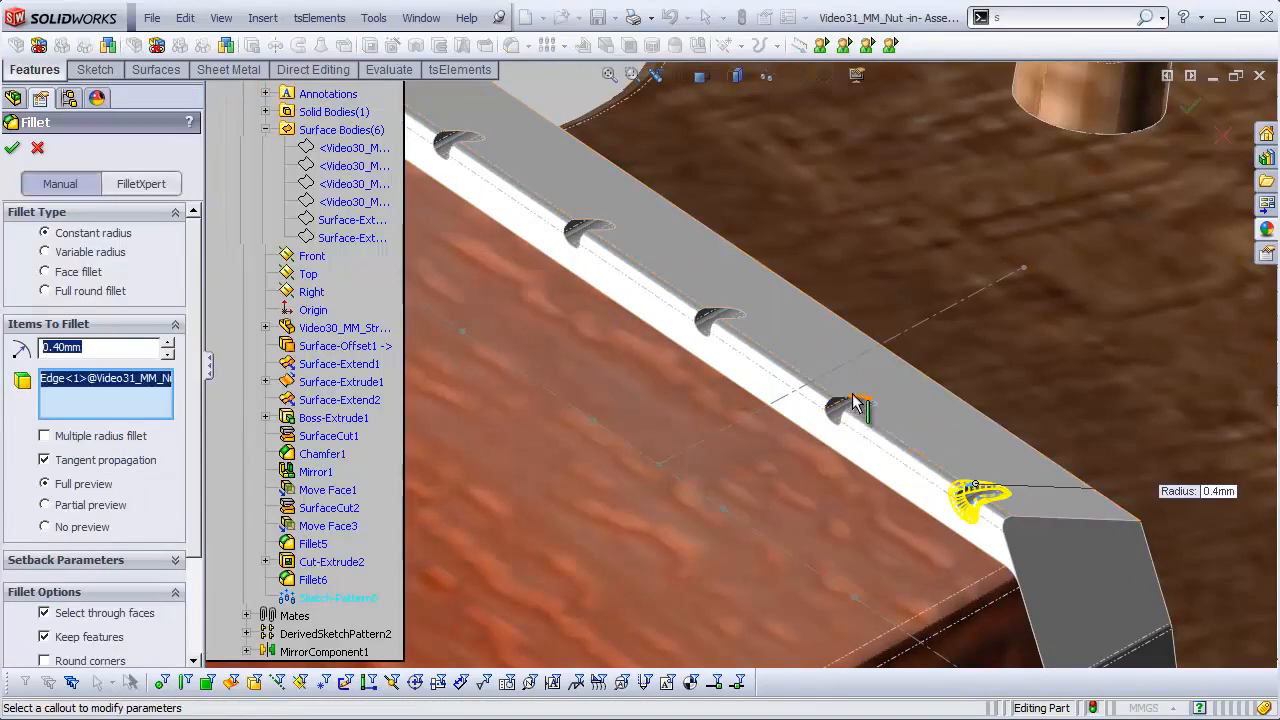
{"action": "left_click", "coordinate": [850, 408]}
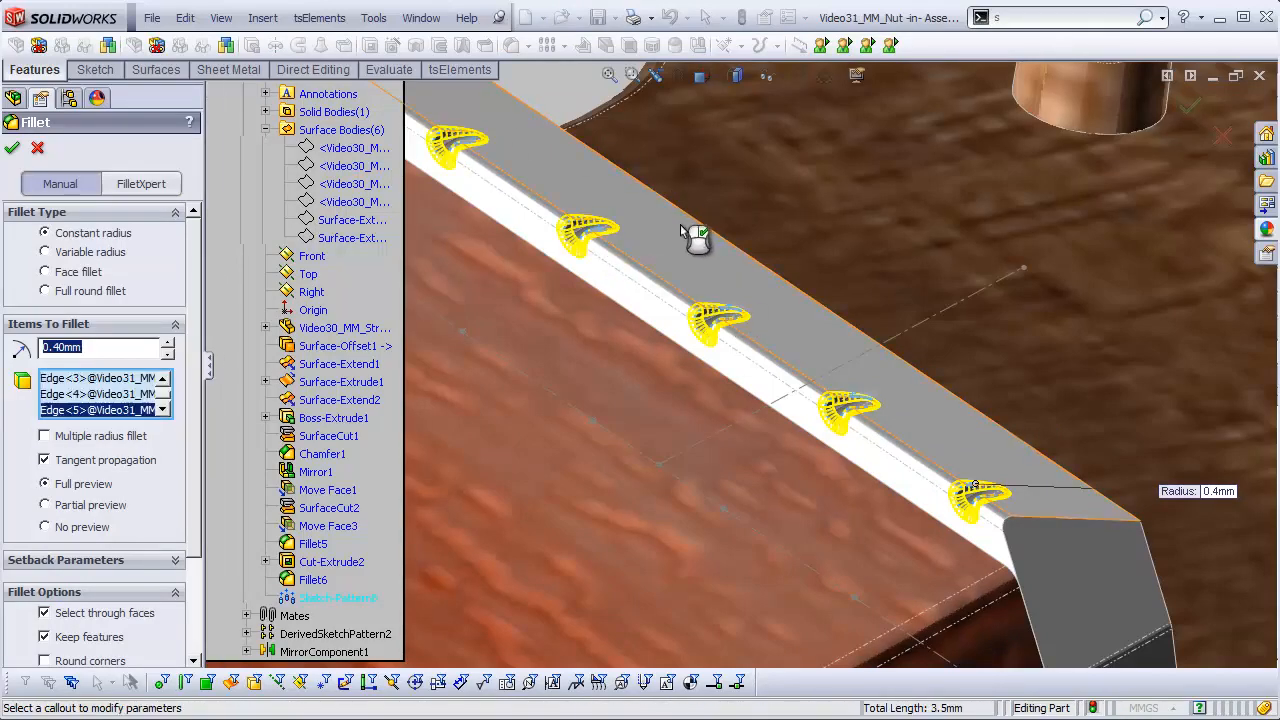
{"action": "left_click", "coordinate": [1090, 544]}
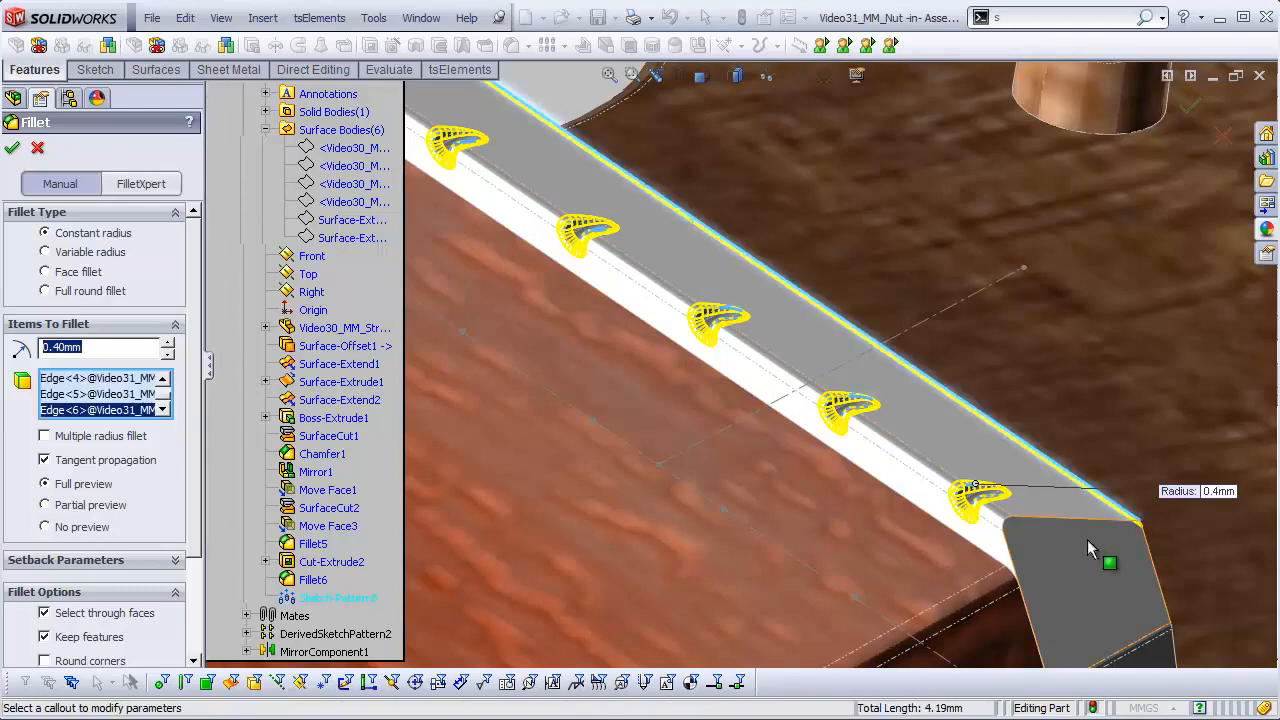